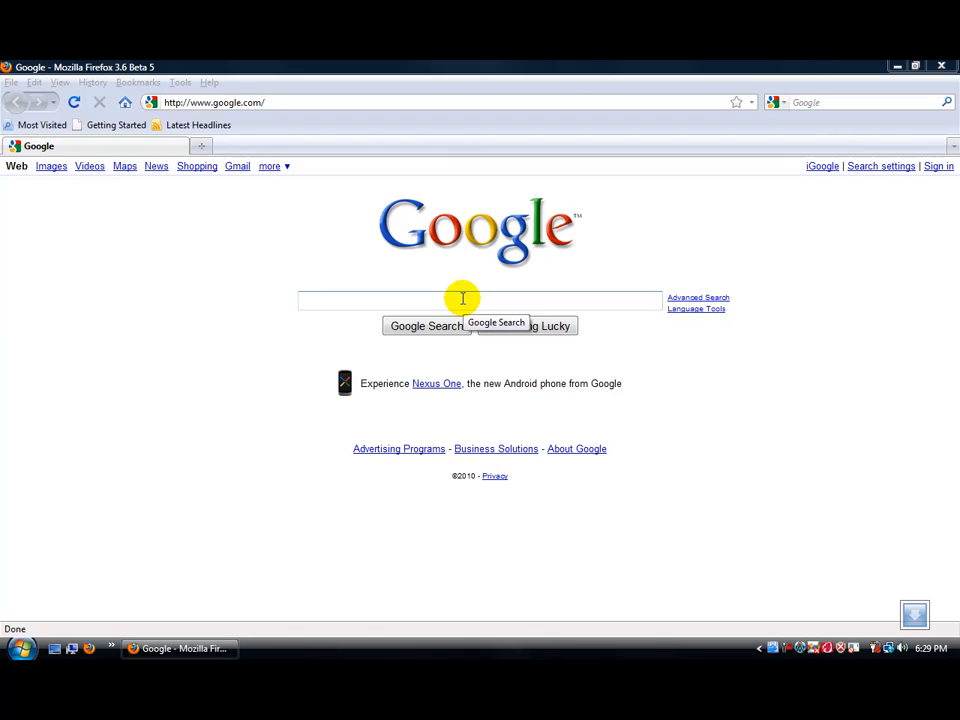
Step: Navigate Firefox from the Google page to blackra1n.com via the address bar
click(212, 102)
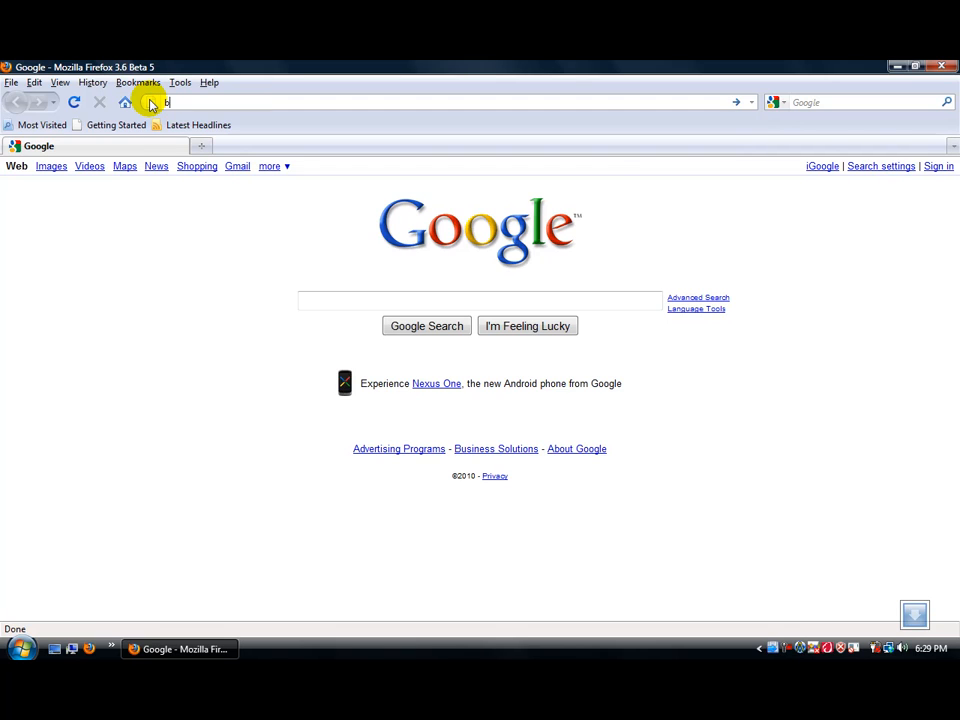
text(blackra1n.com/)
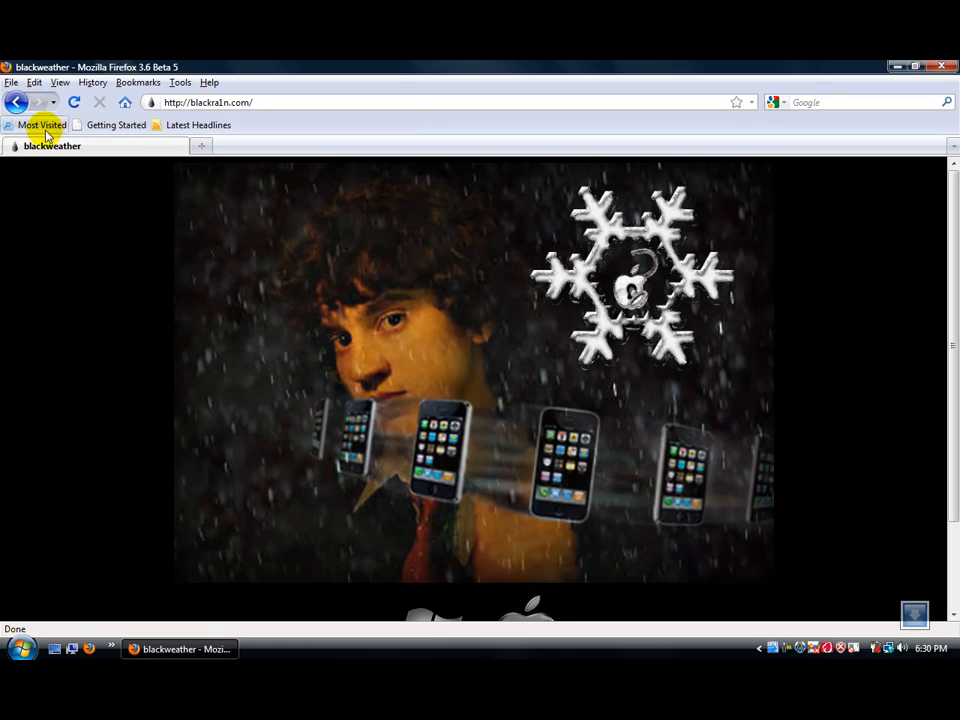
mouse_move(292, 452)
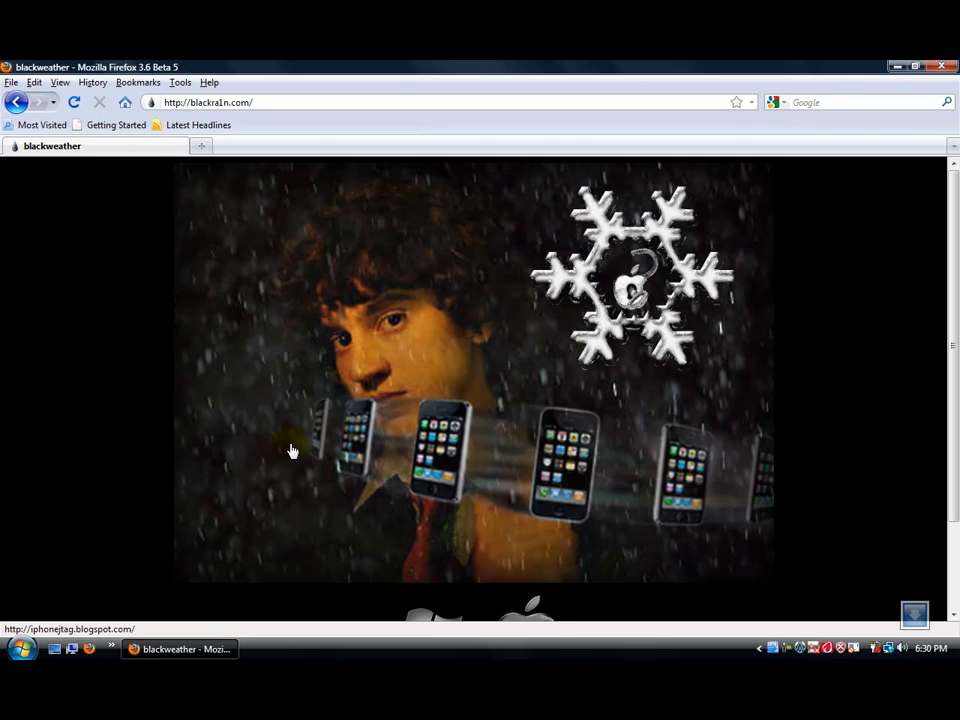
mouse_move(272, 458)
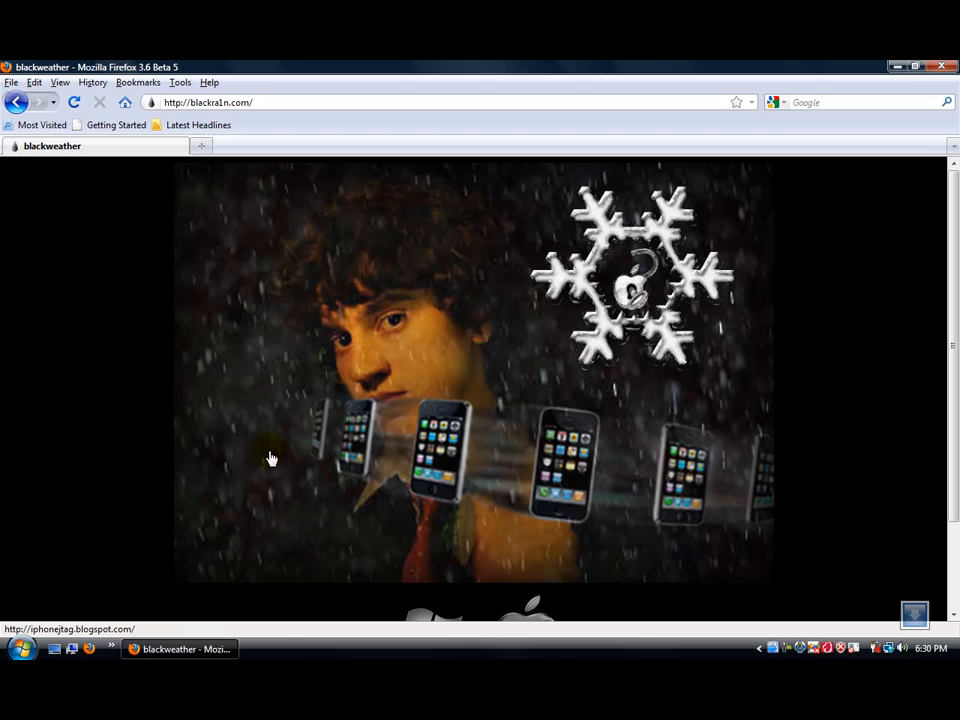
mouse_move(540, 442)
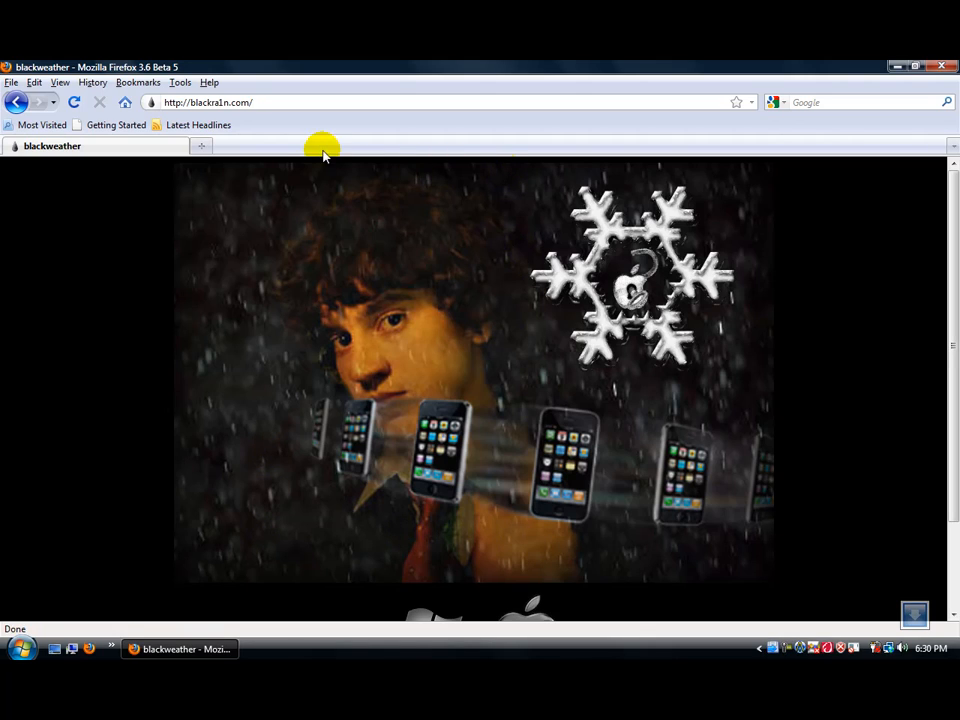
mouse_move(420, 600)
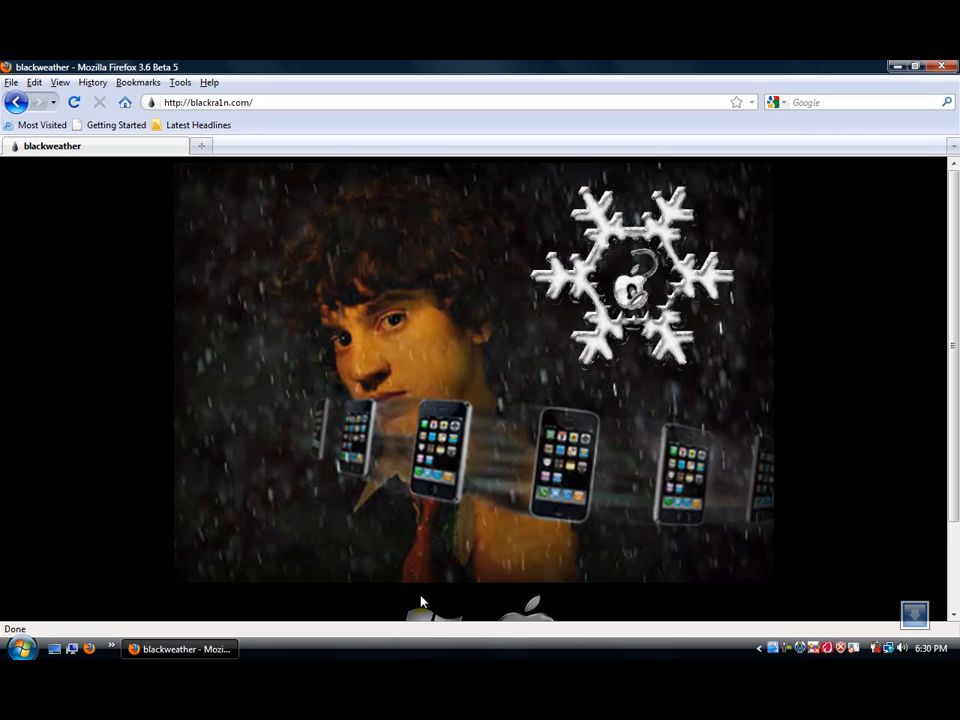
mouse_move(724, 224)
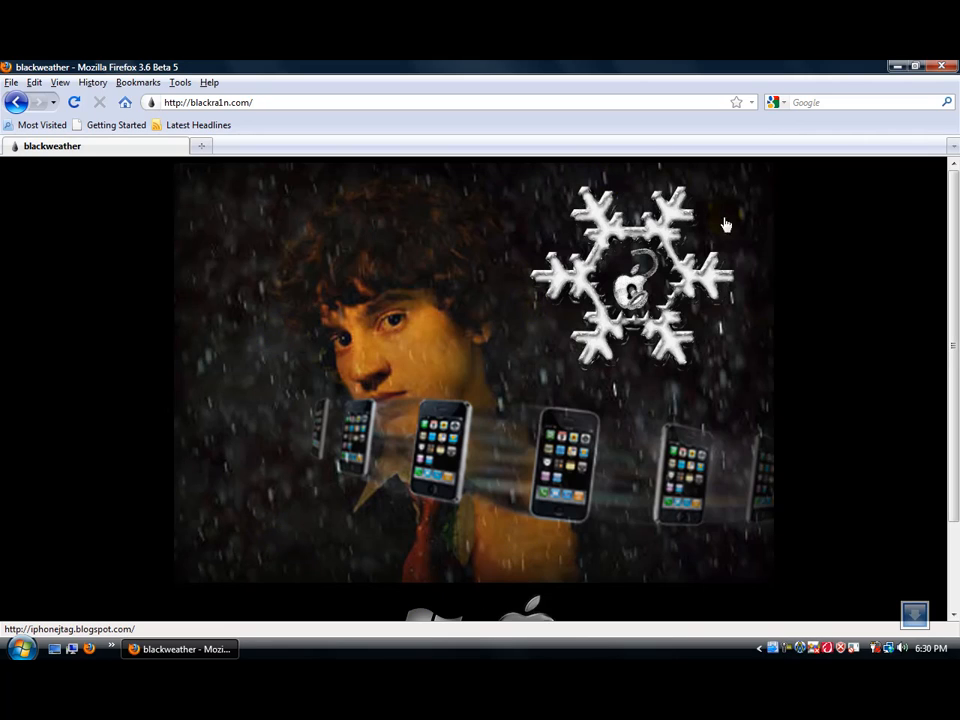
mouse_move(690, 432)
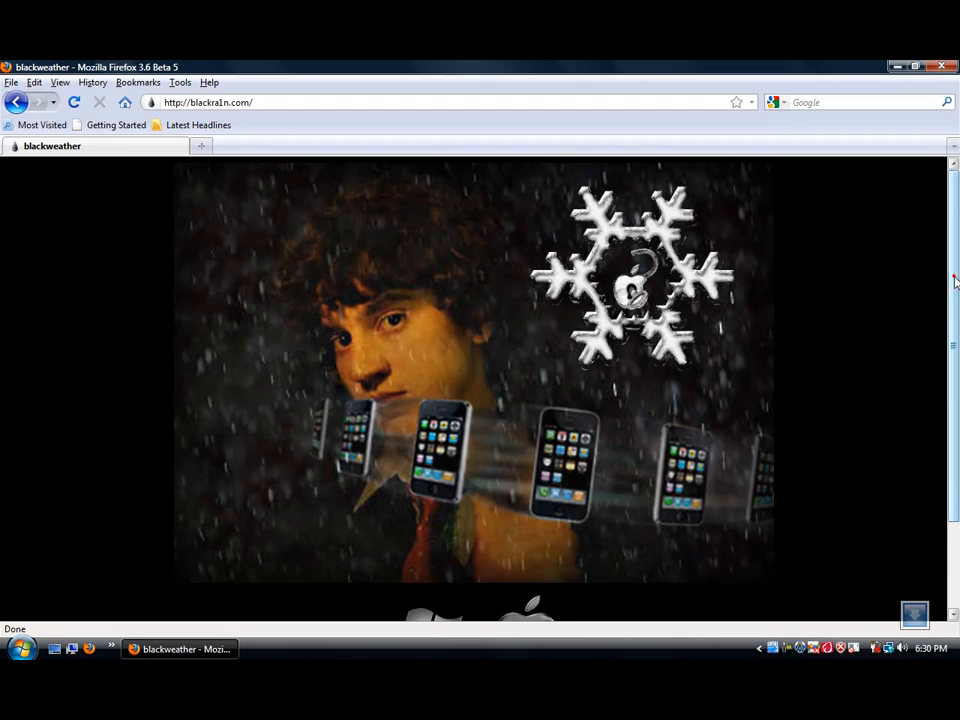
Step: Trigger the Windows blackra1n.exe download and decline saving it in the download prompts
scroll(down, 3)
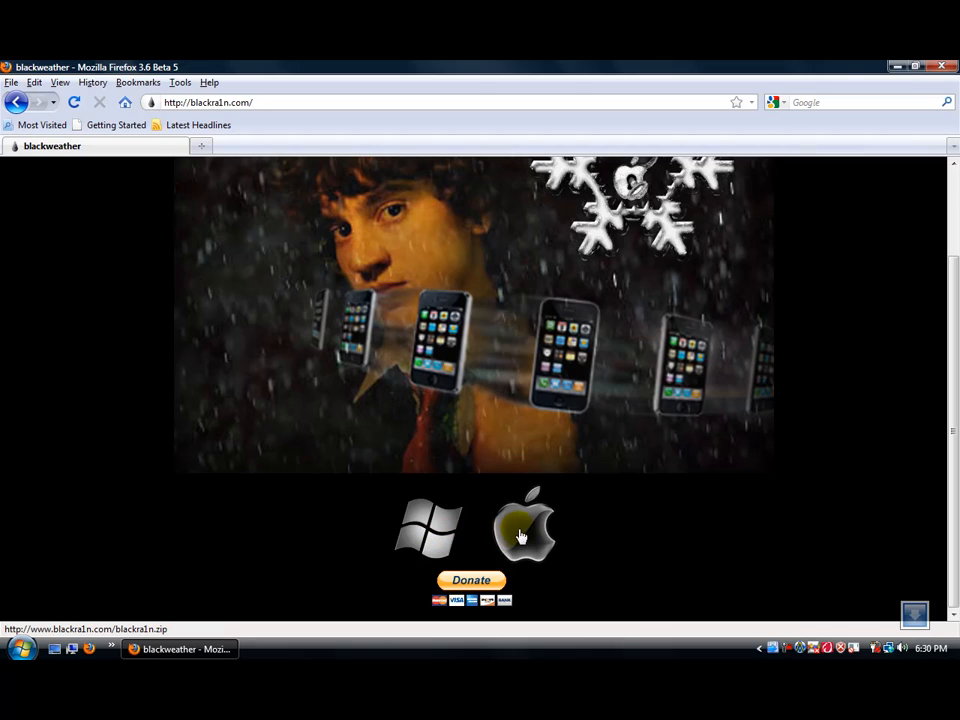
mouse_move(428, 528)
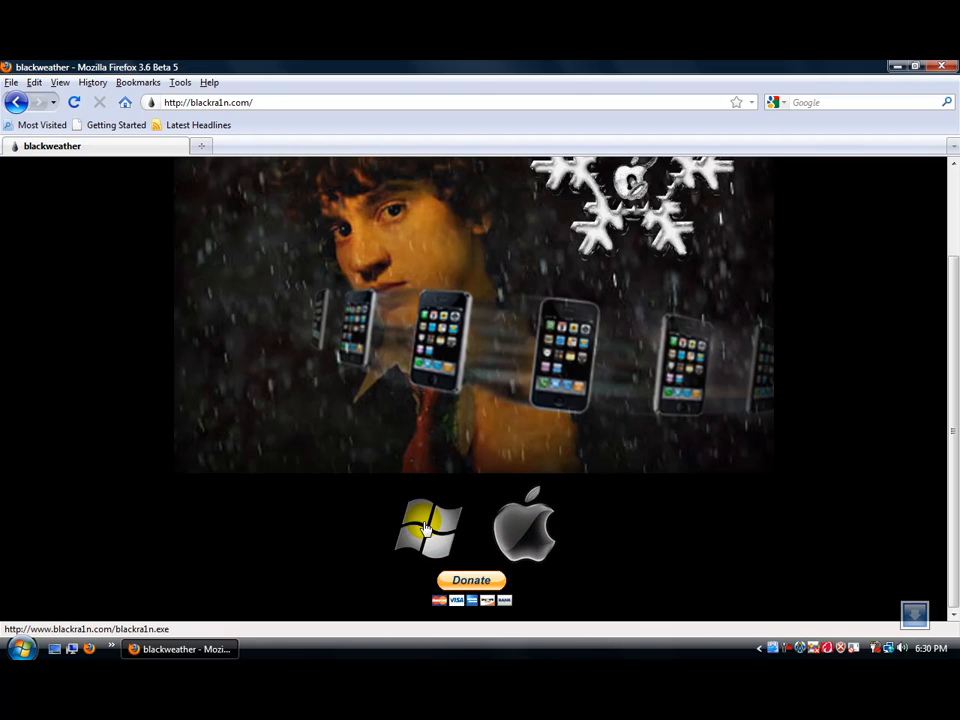
click(428, 528)
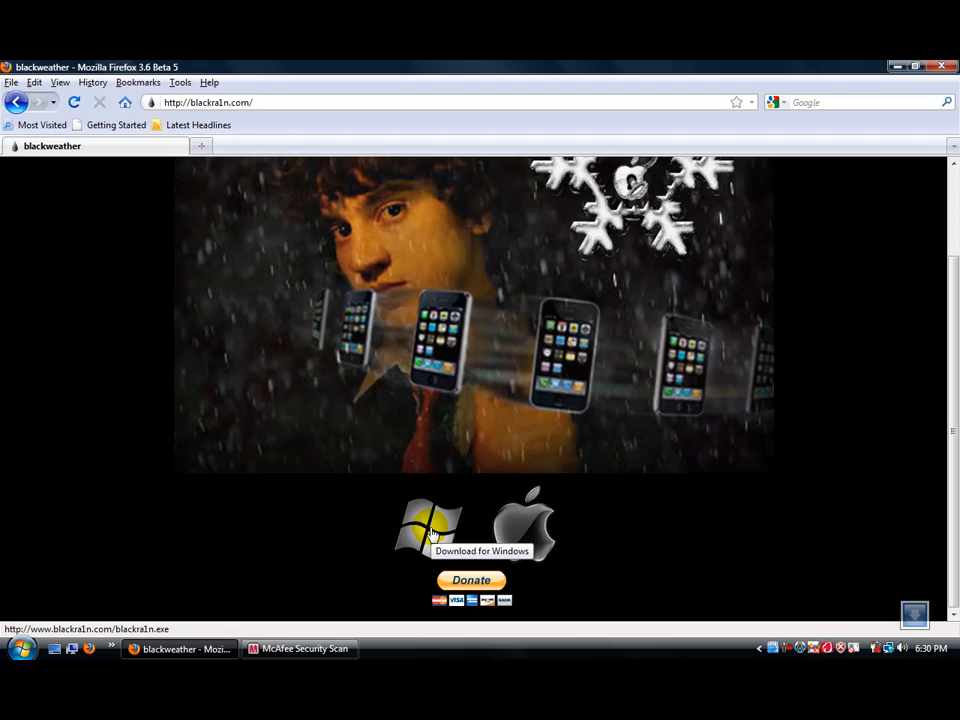
click(428, 524)
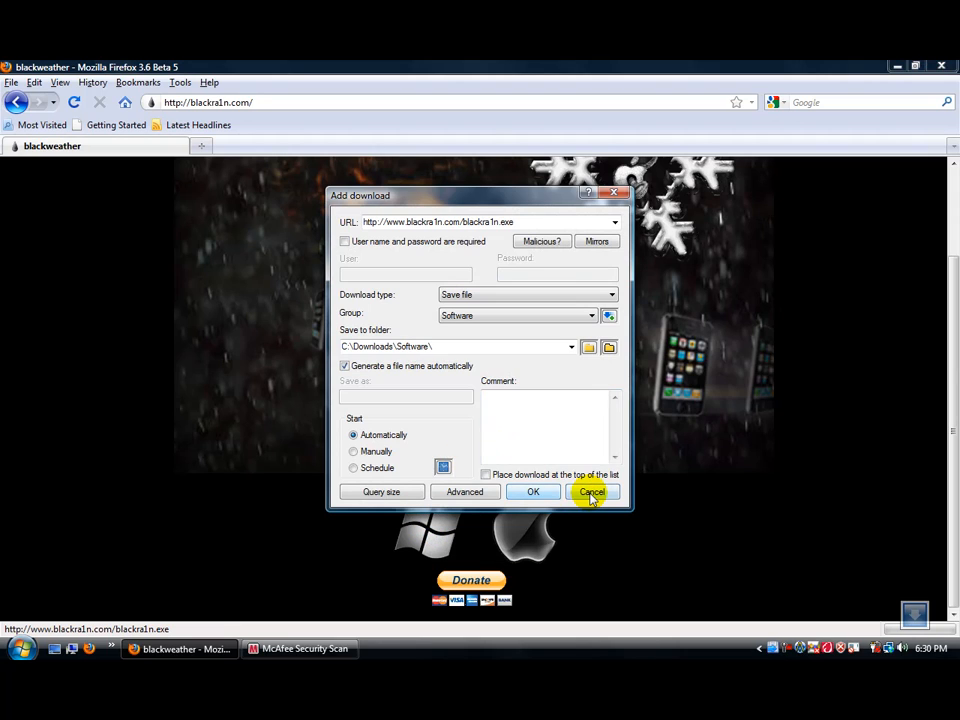
click(592, 492)
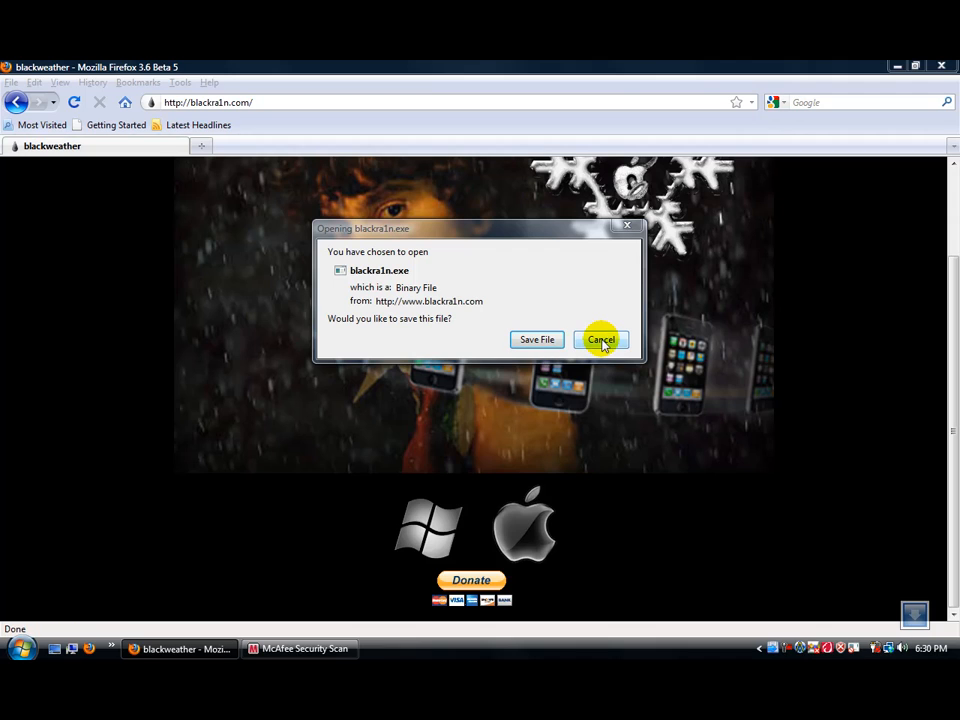
click(600, 340)
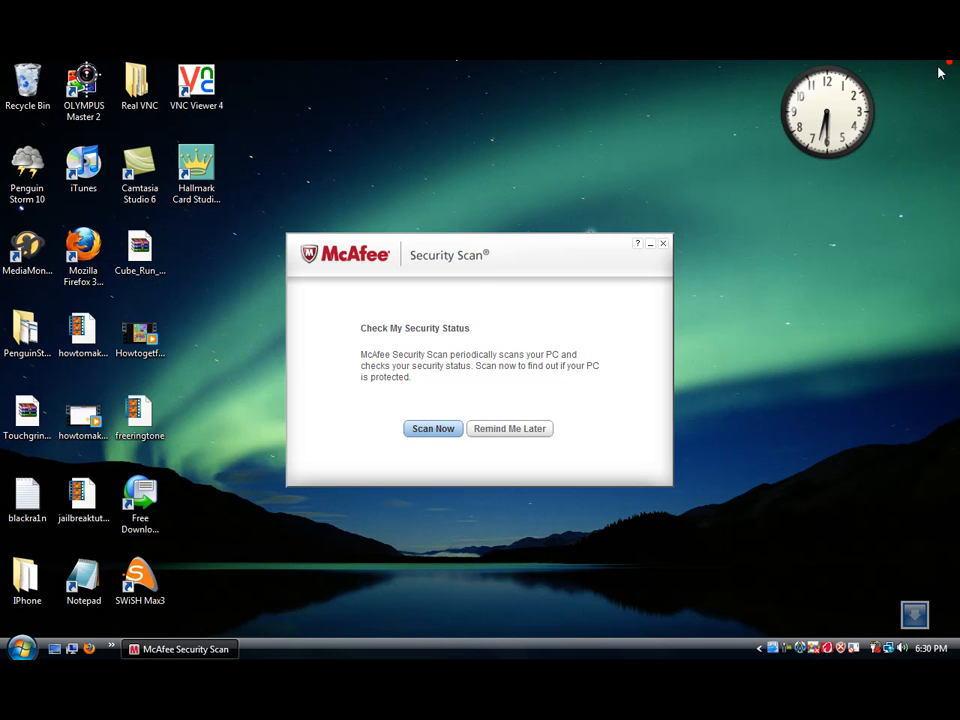
mouse_move(664, 248)
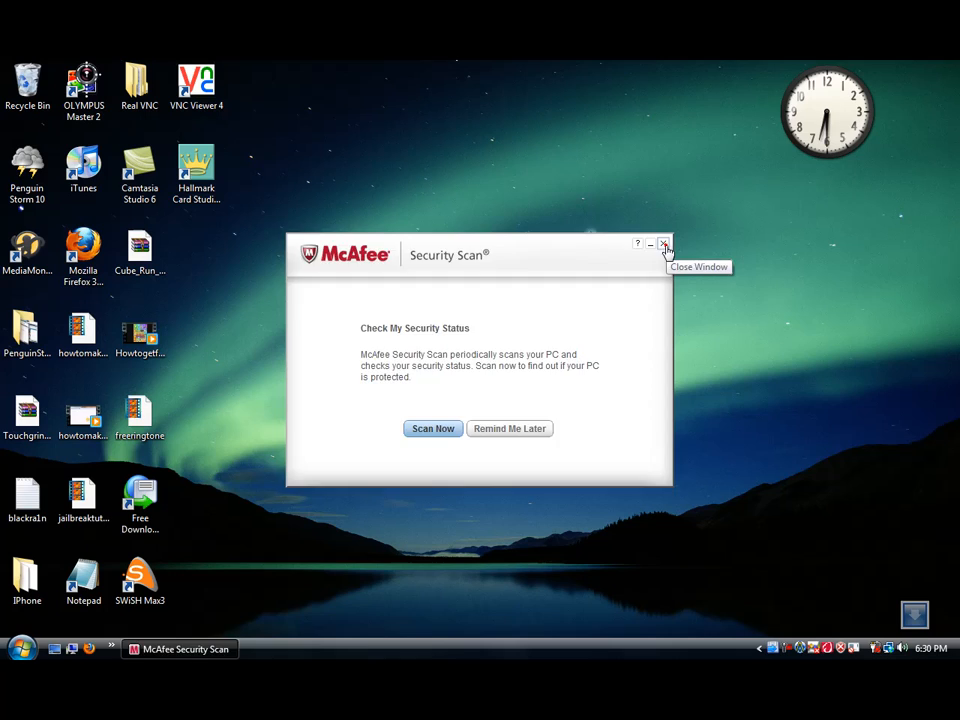
Step: Close the McAfee Security Scan window, leaving the desktop with the blackra1n icon
click(664, 244)
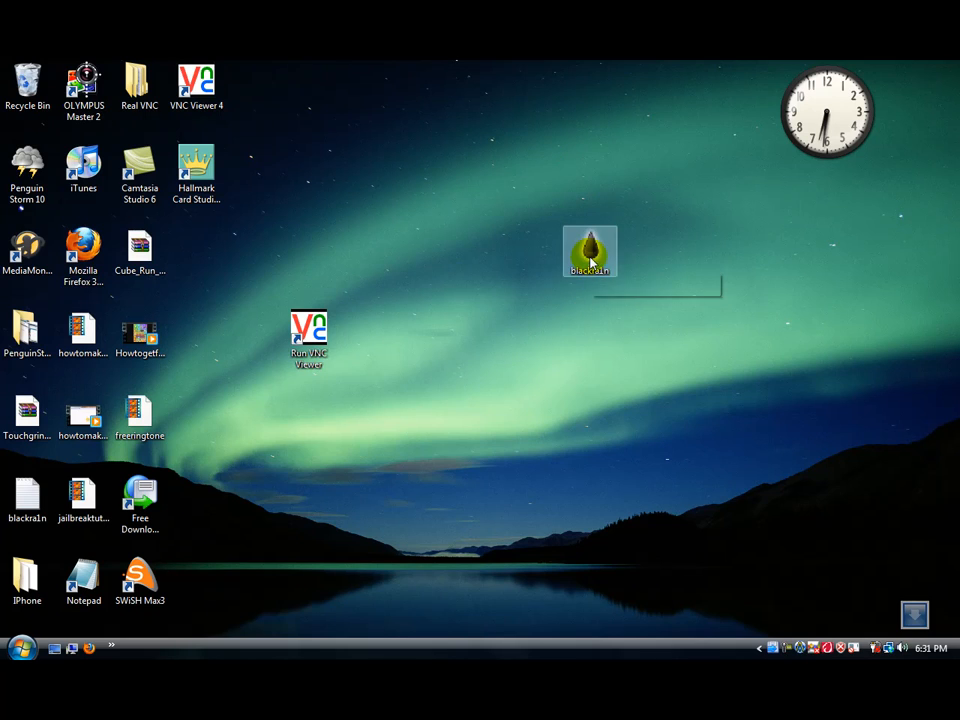
Step: Launch blackra1n from the desktop, allowing the unverified program to run
double_click(590, 252)
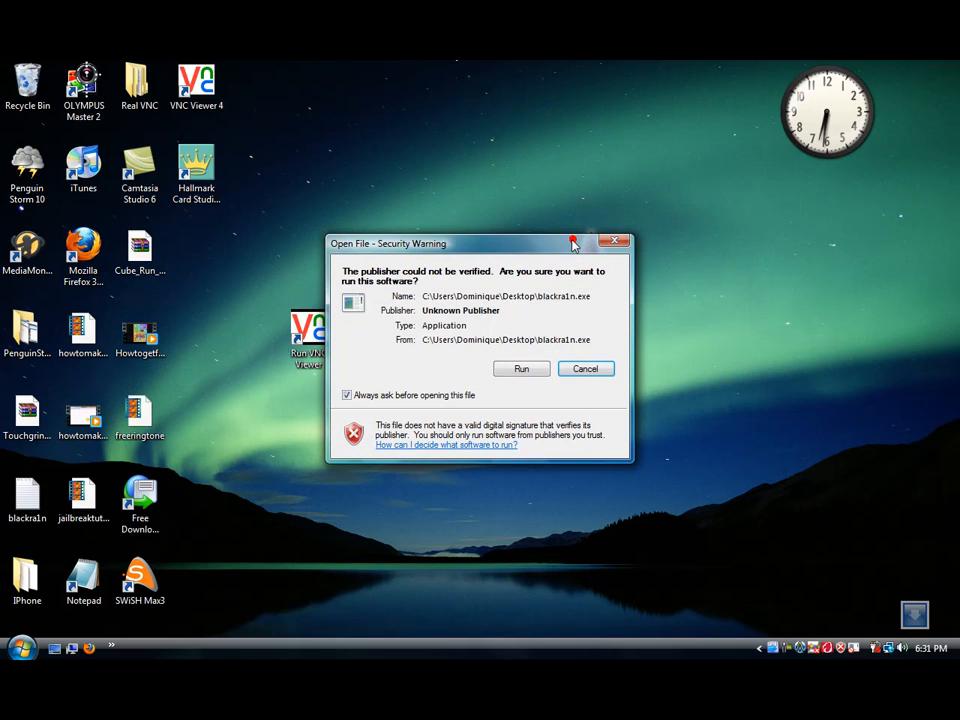
click(520, 368)
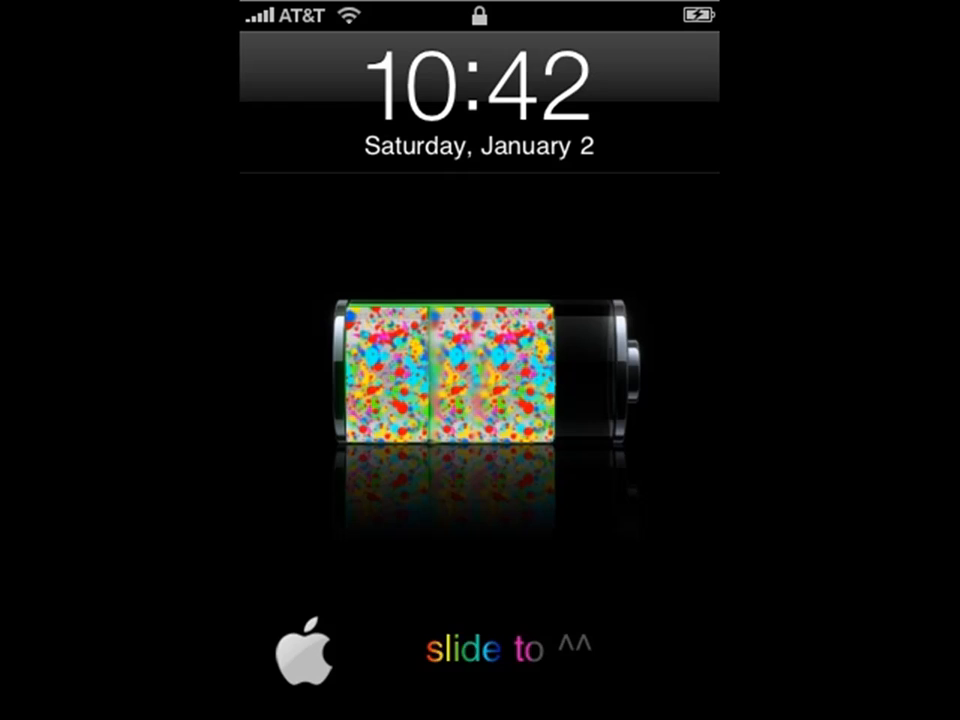
Step: Slide to unlock the iPhone and launch Cydia from the dock
drag(304, 656, 656, 656)
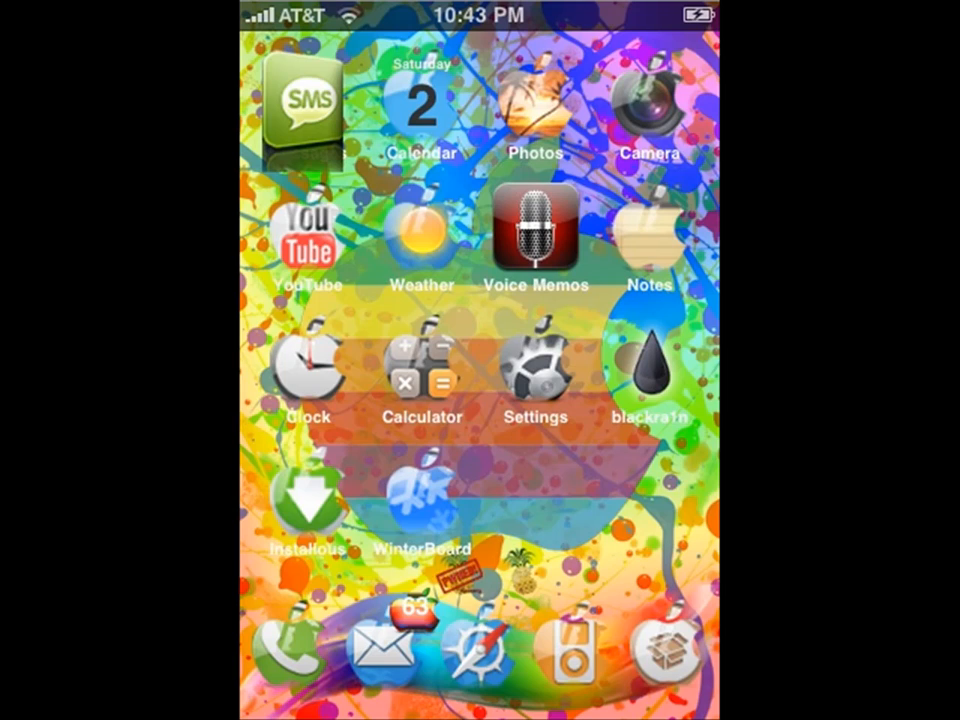
click(668, 650)
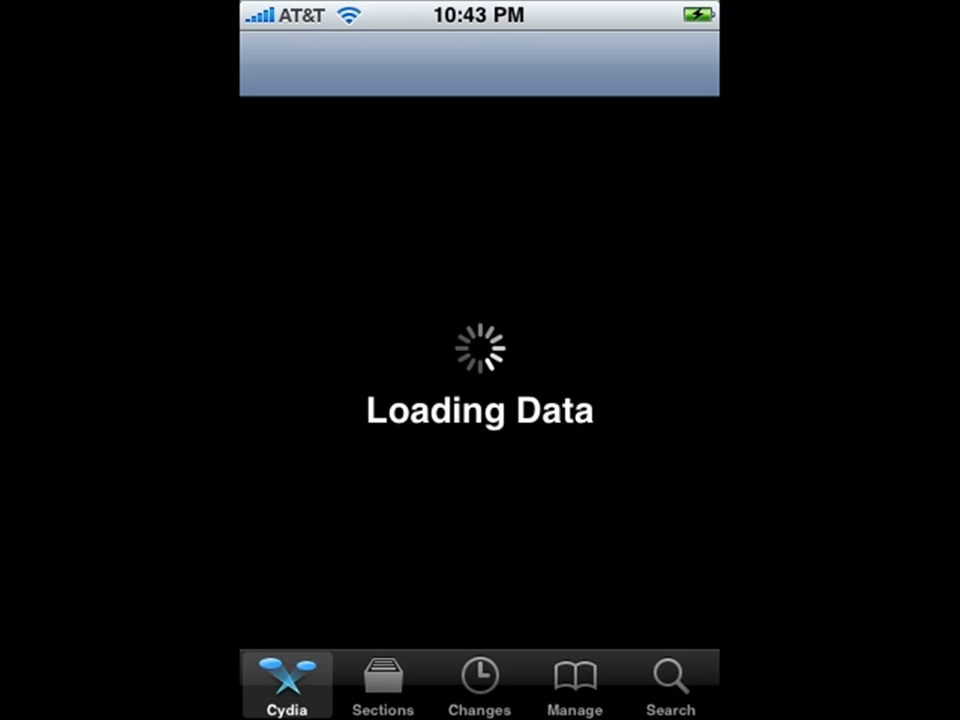